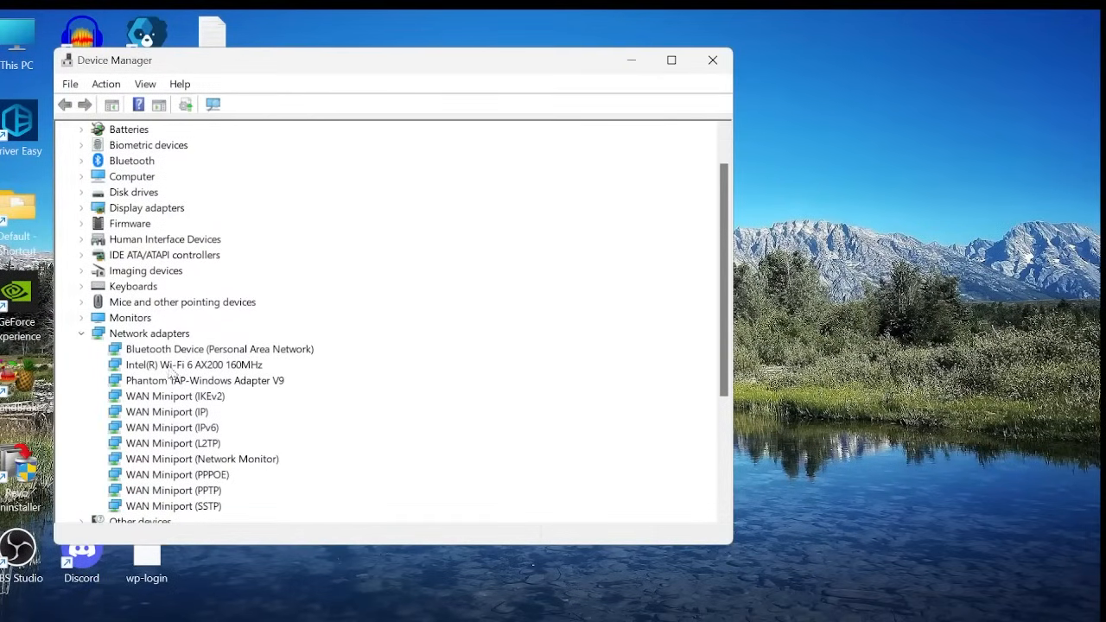
Expand Network adapters to reveal the Intel Wi-Fi 6 AX200 160MHz adapter
click(713, 59)
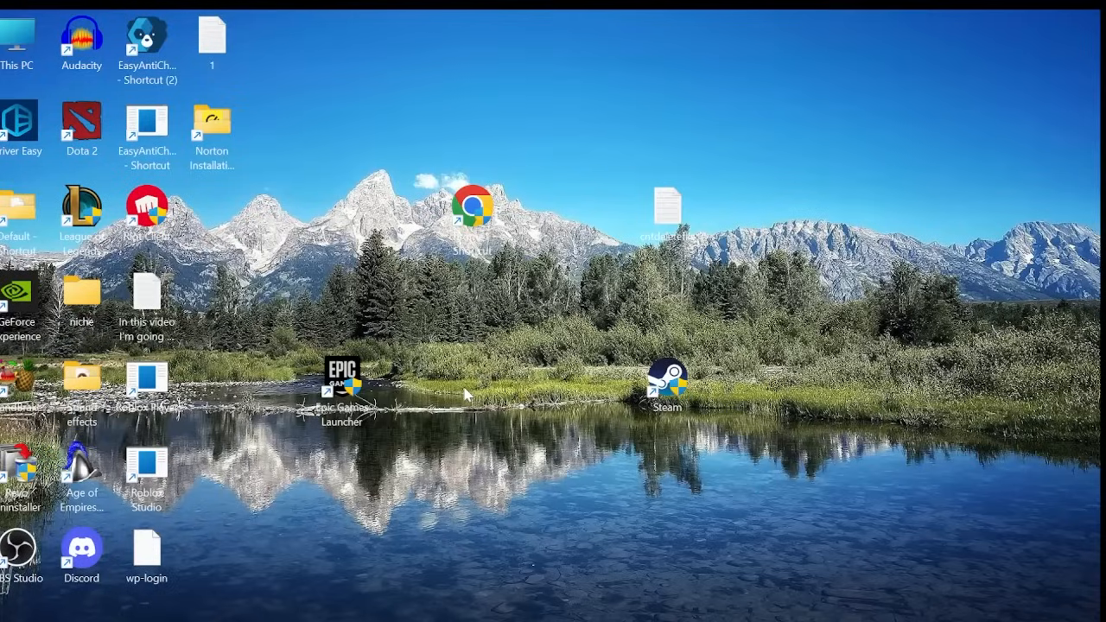